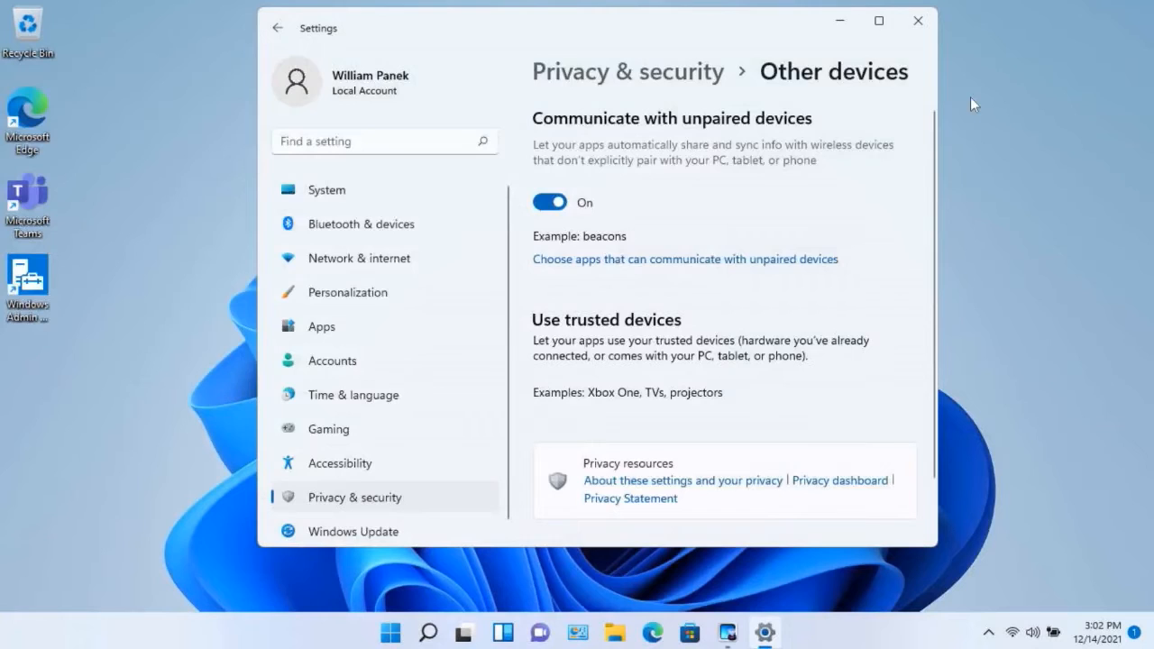
Relaunch Settings from the Start menu's pinned apps
left_click(917, 21)
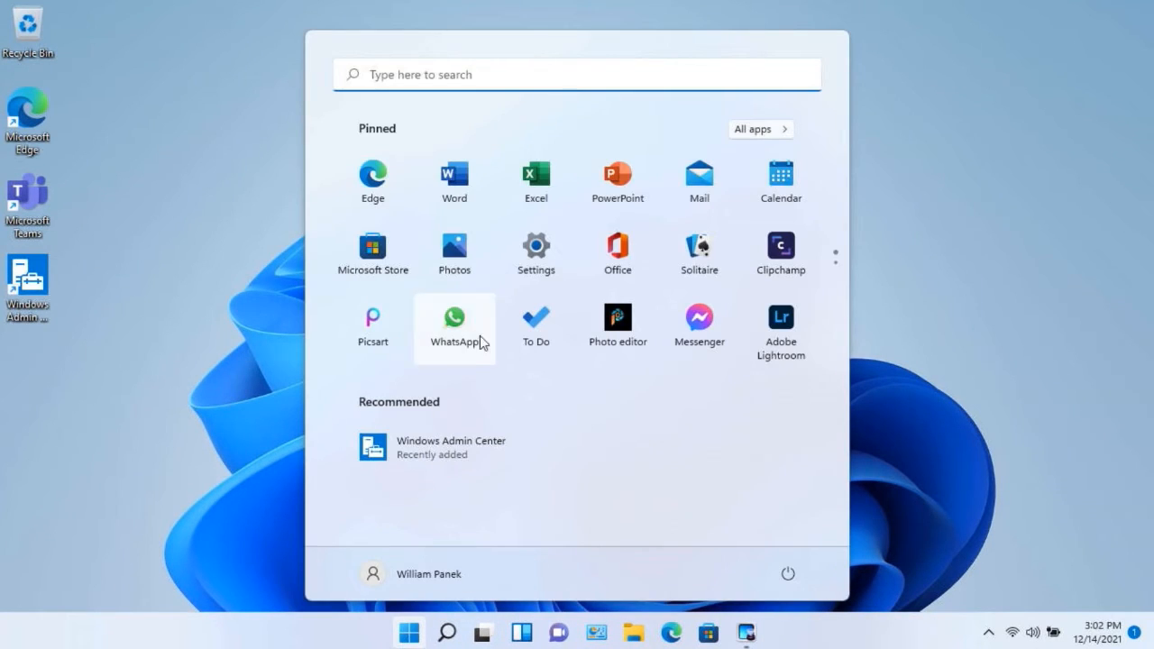
left_click(536, 253)
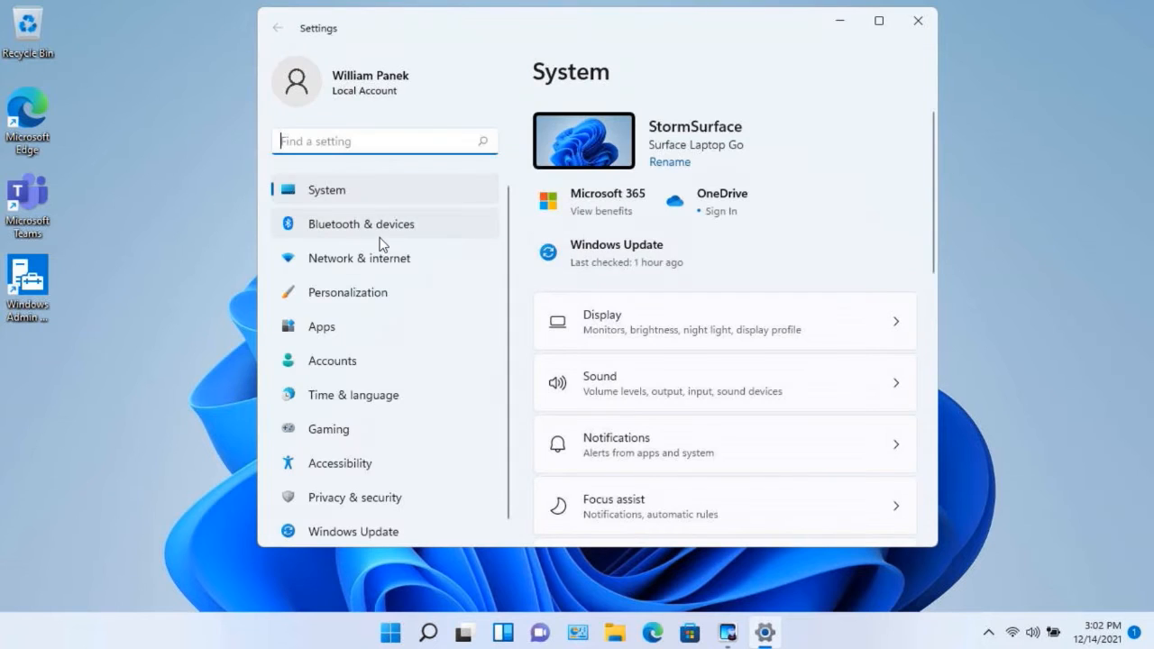
Go to Windows Update and review the pending Malicious Software Removal Tool update
left_click(353, 523)
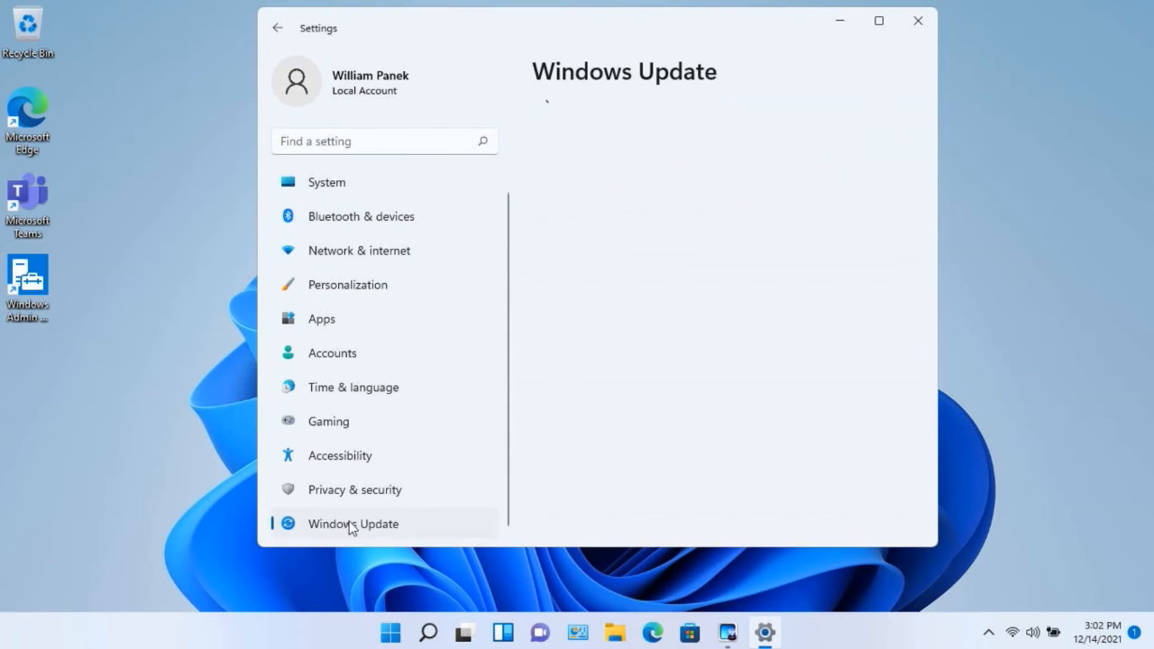
left_click(352, 523)
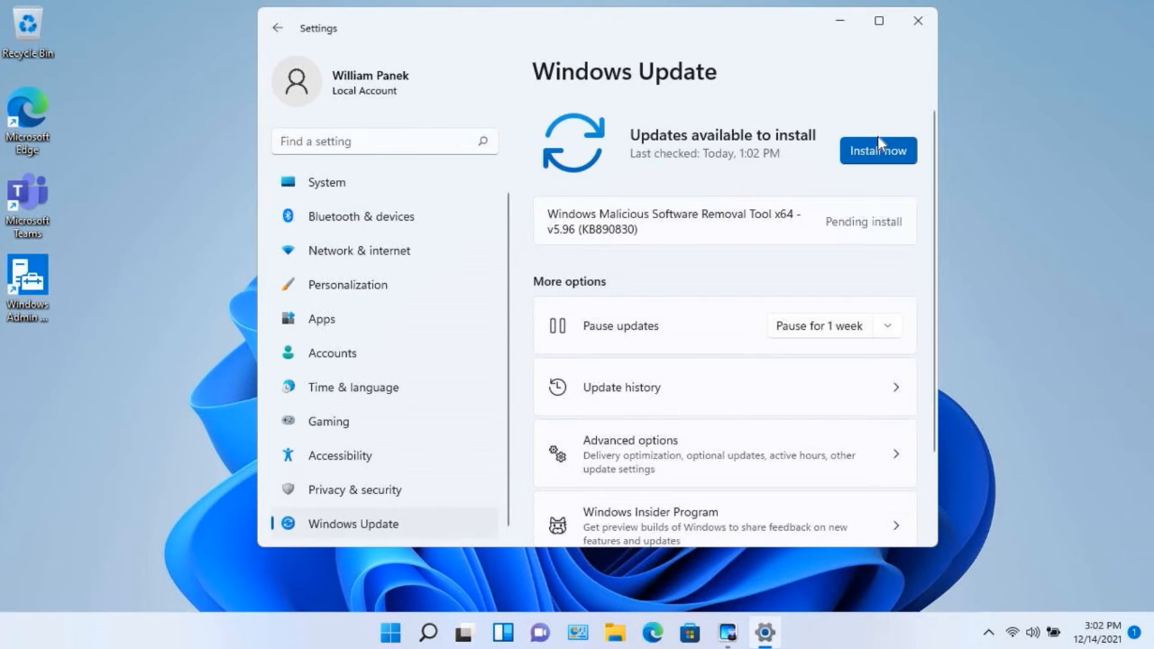
mouse_move(706, 195)
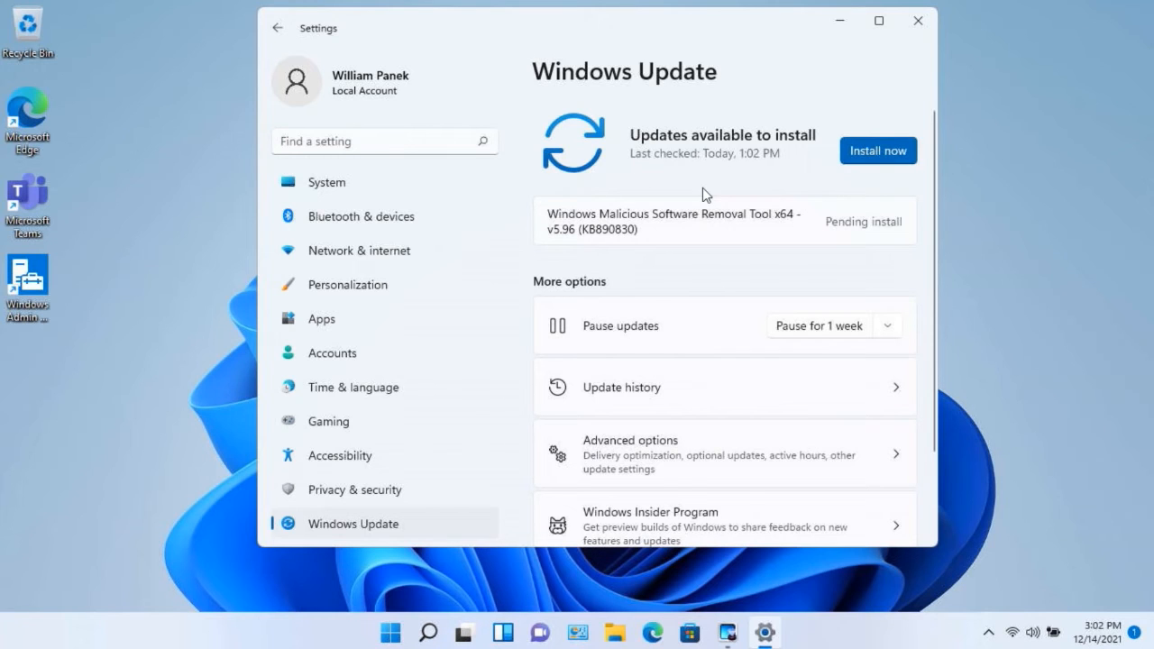
mouse_move(856, 175)
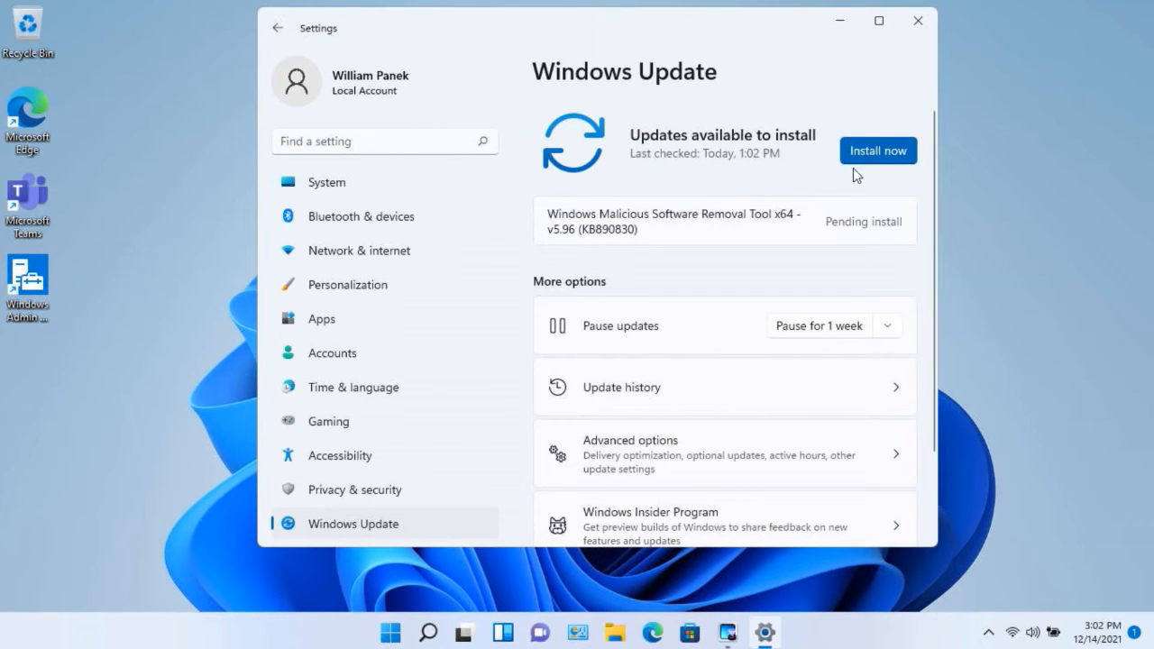
mouse_move(510, 277)
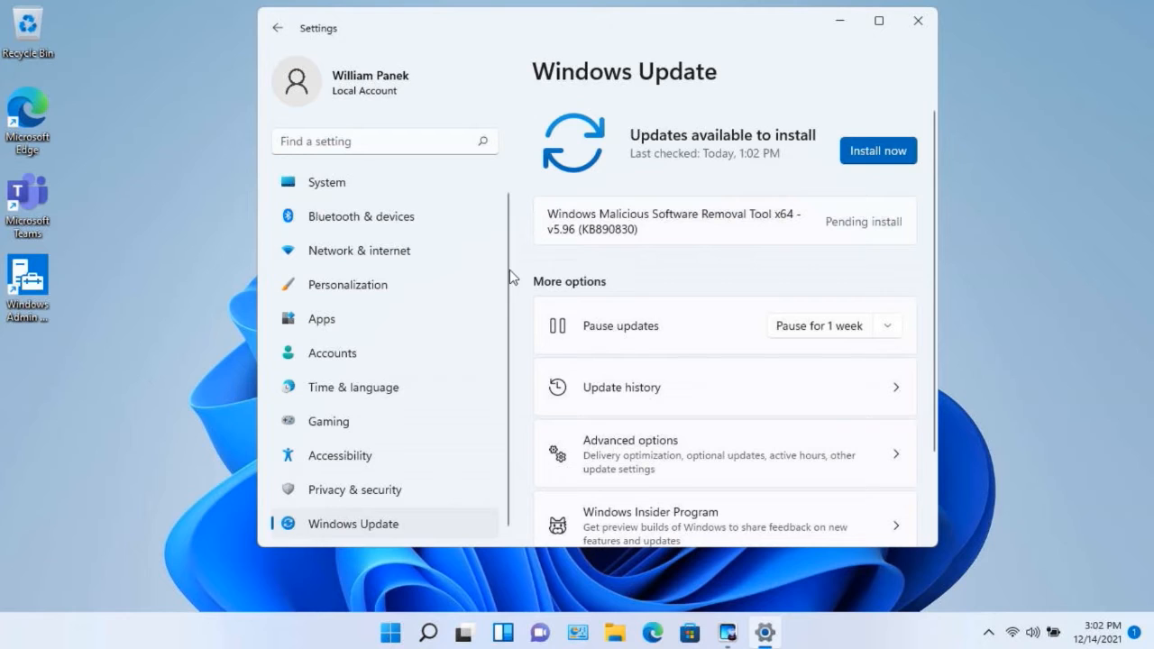
mouse_move(631, 227)
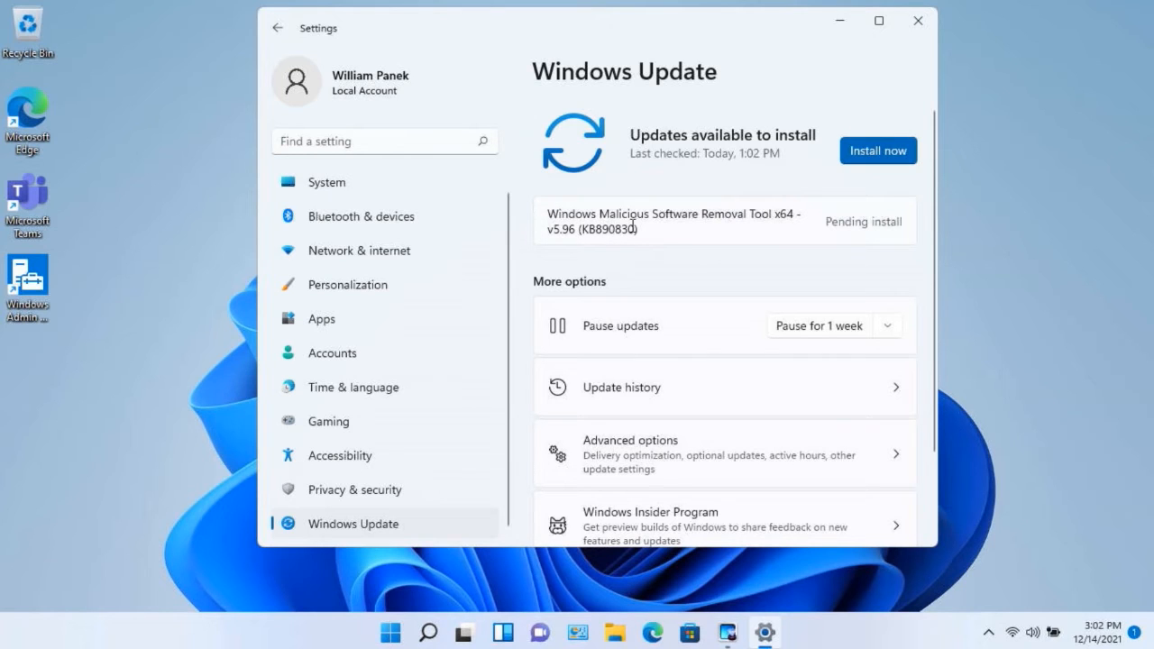
mouse_move(767, 223)
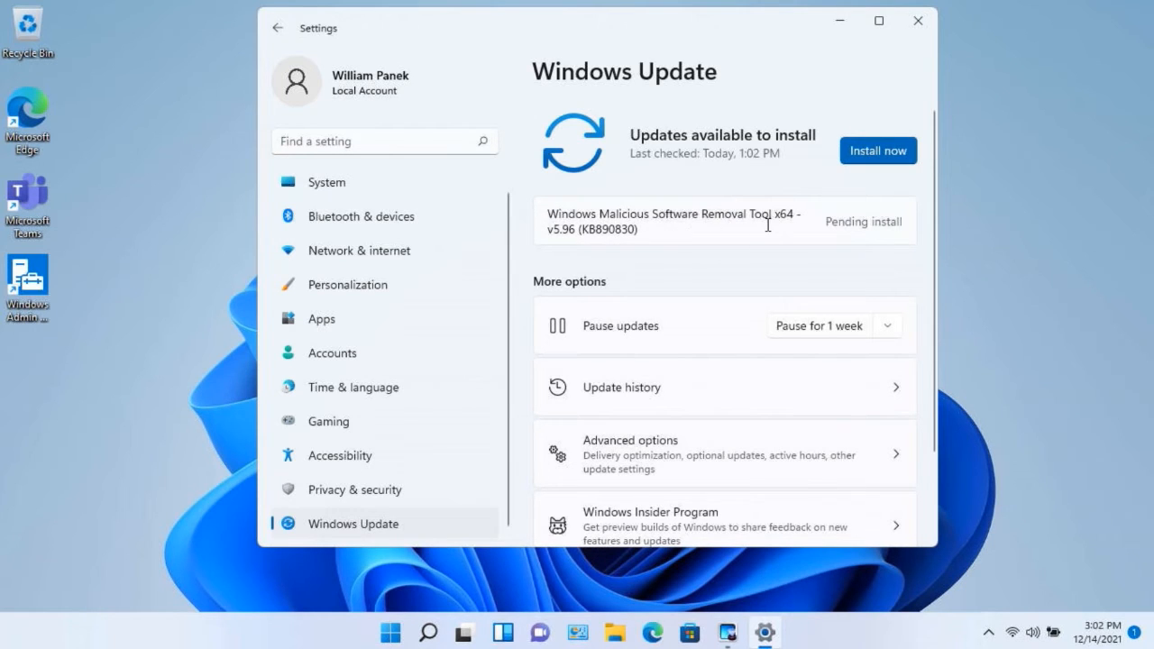
mouse_move(841, 224)
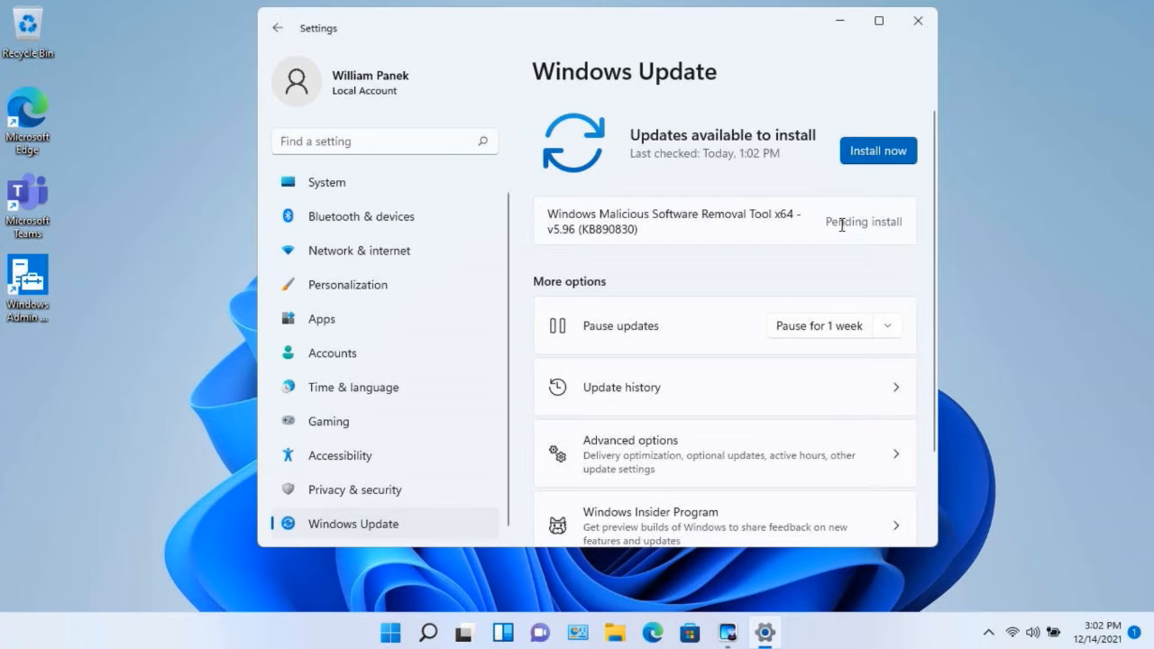
mouse_move(732, 229)
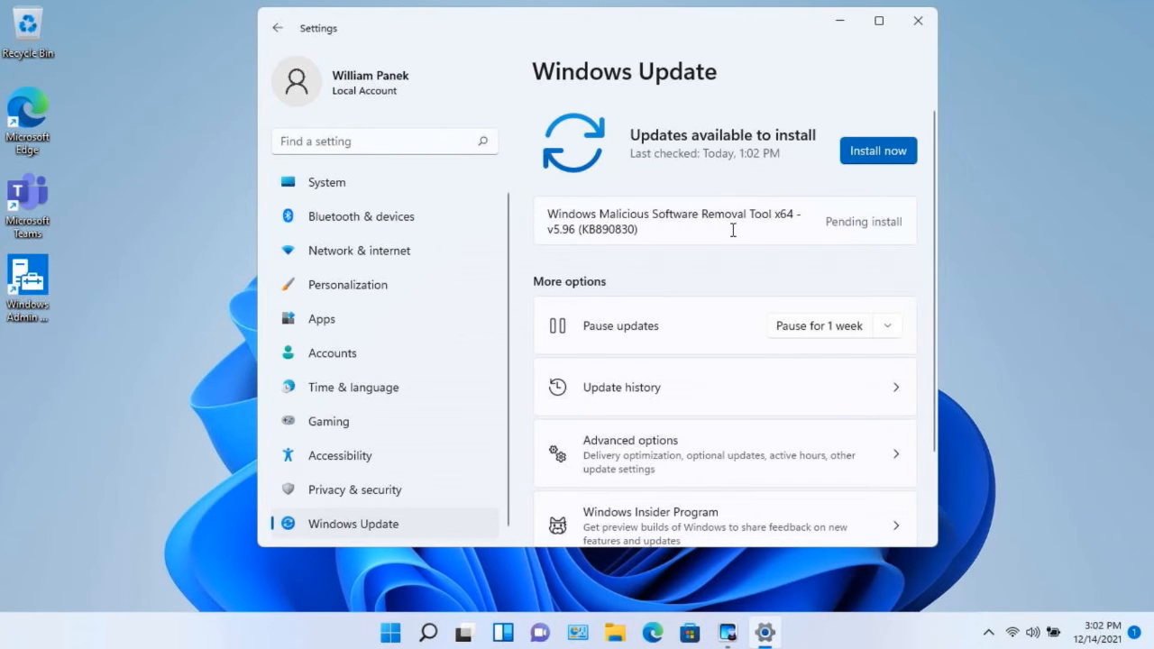
mouse_move(717, 271)
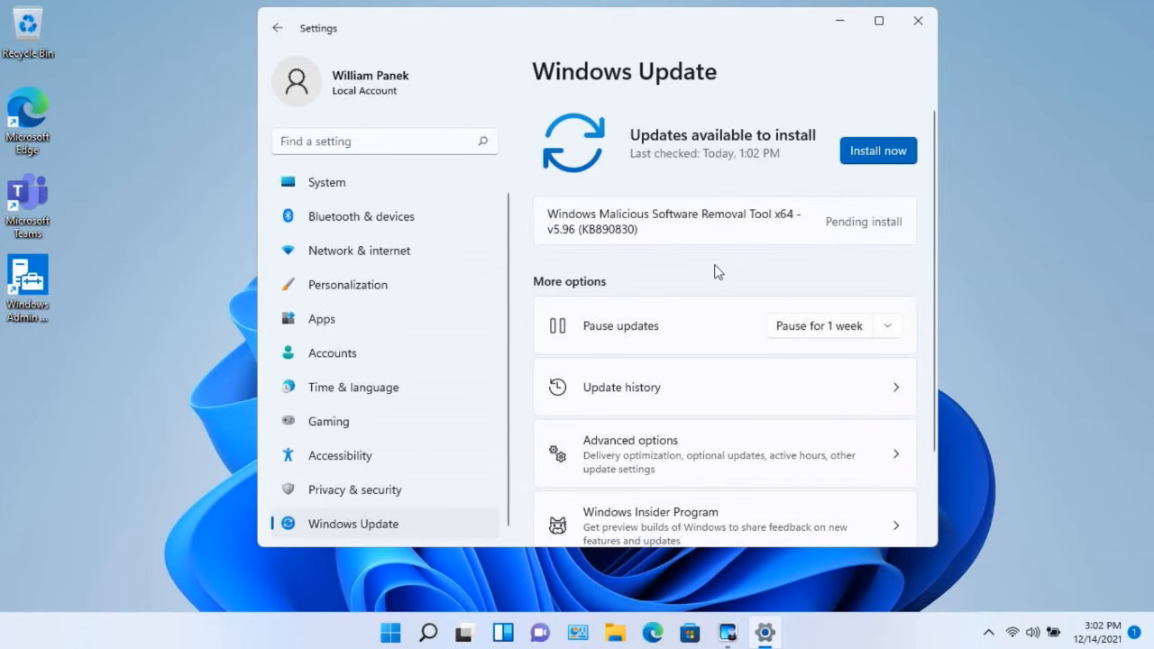
mouse_move(708, 275)
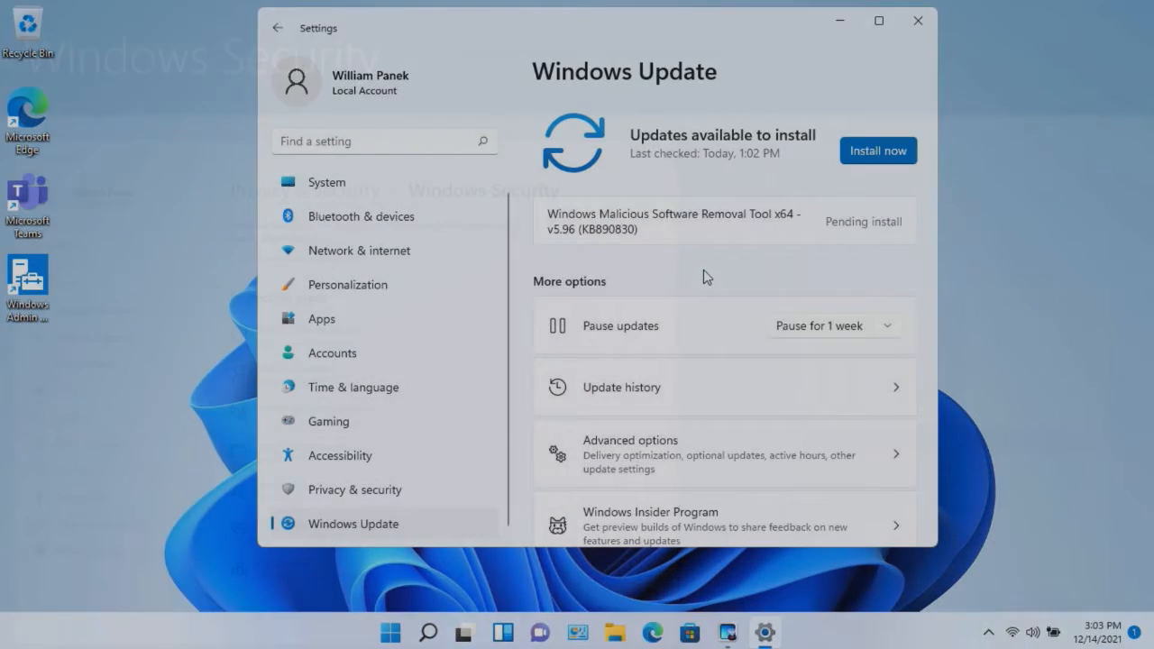
left_click(355, 489)
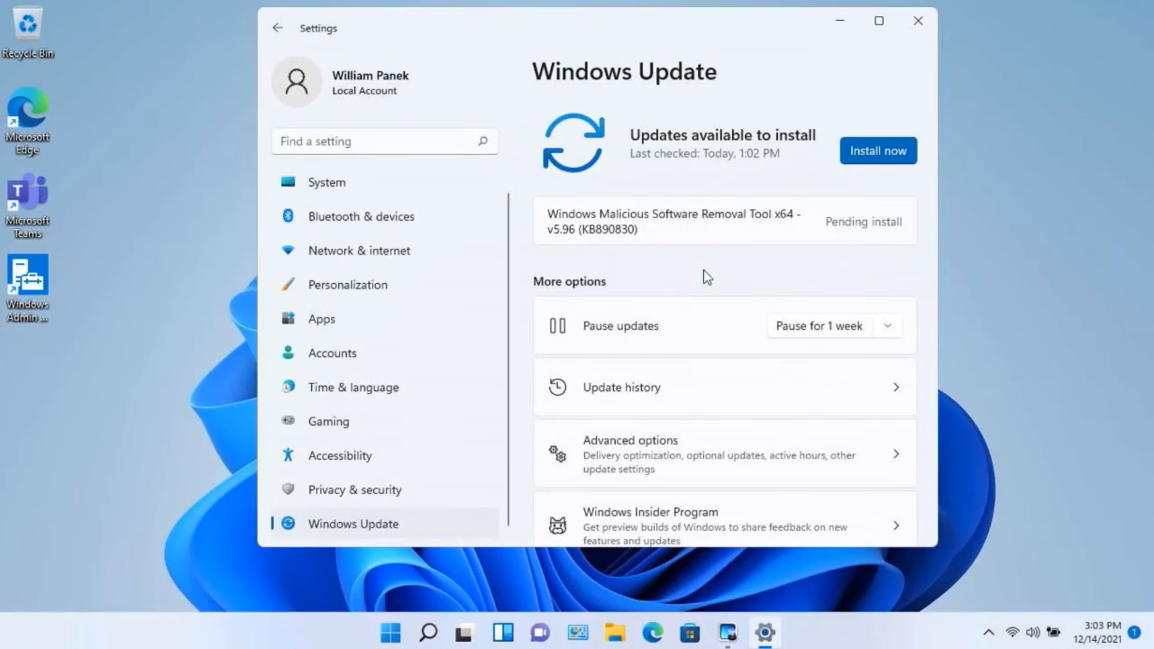
Open Privacy & security, then the Windows Security protection areas overview
left_click(354, 490)
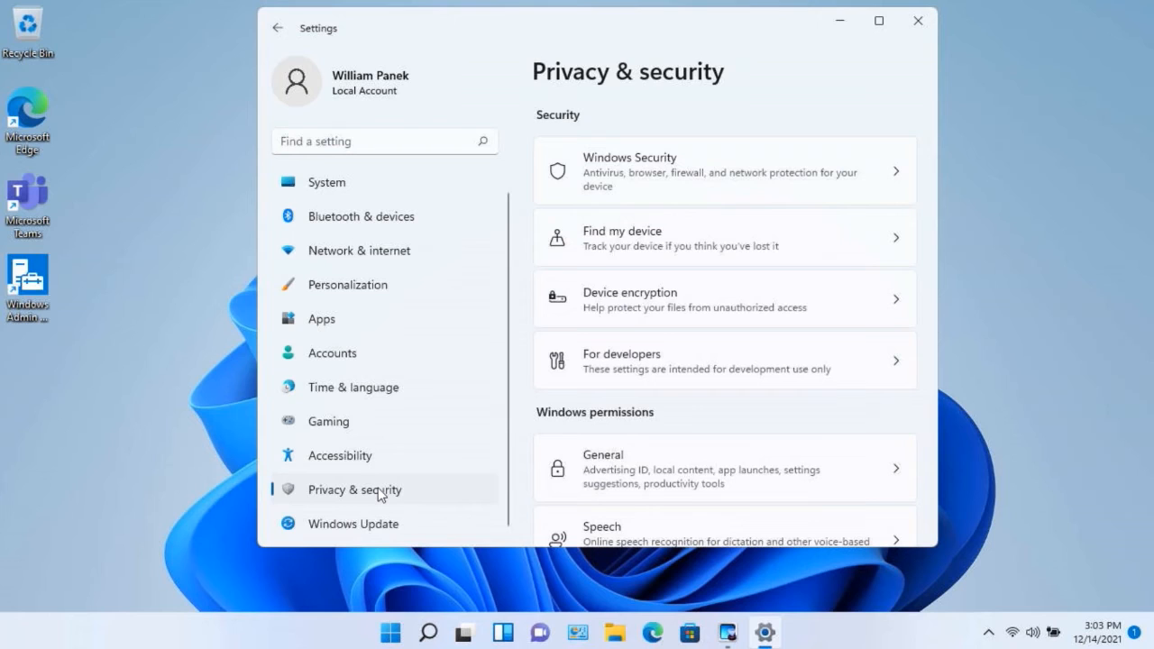
mouse_move(706, 225)
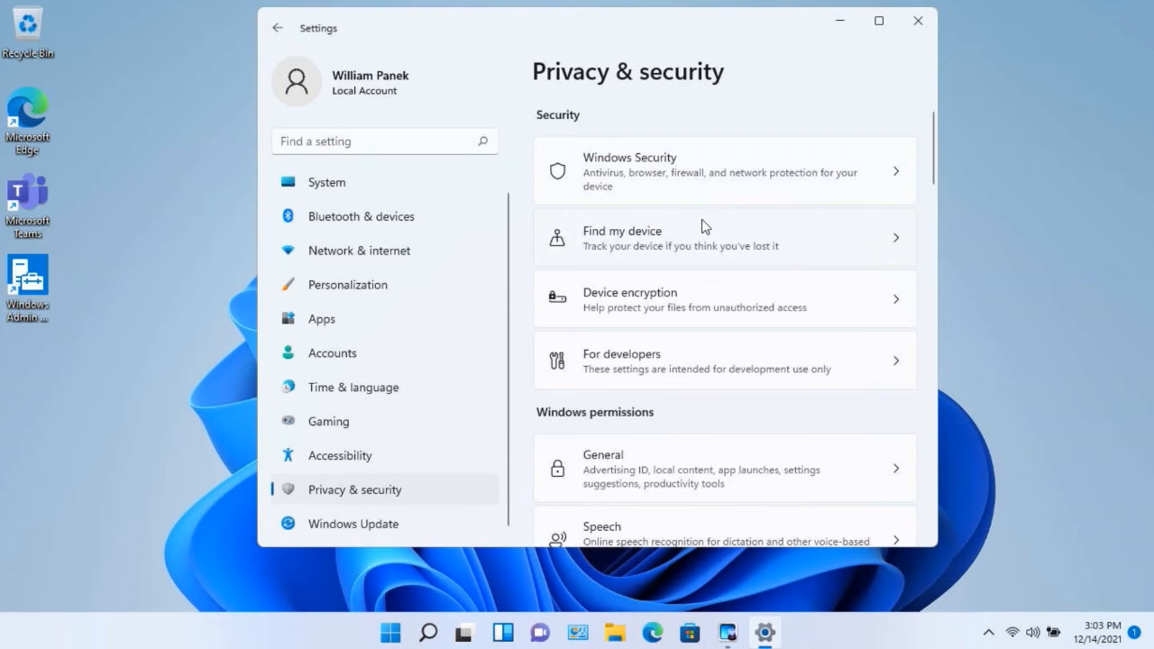
mouse_move(668, 239)
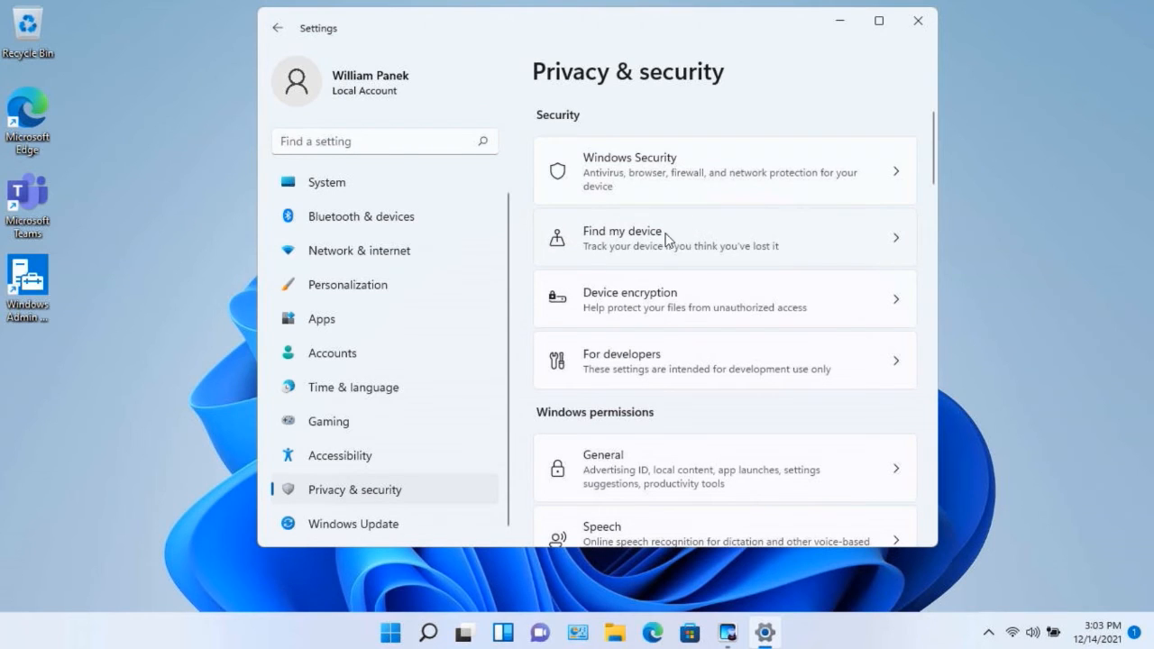
mouse_move(683, 176)
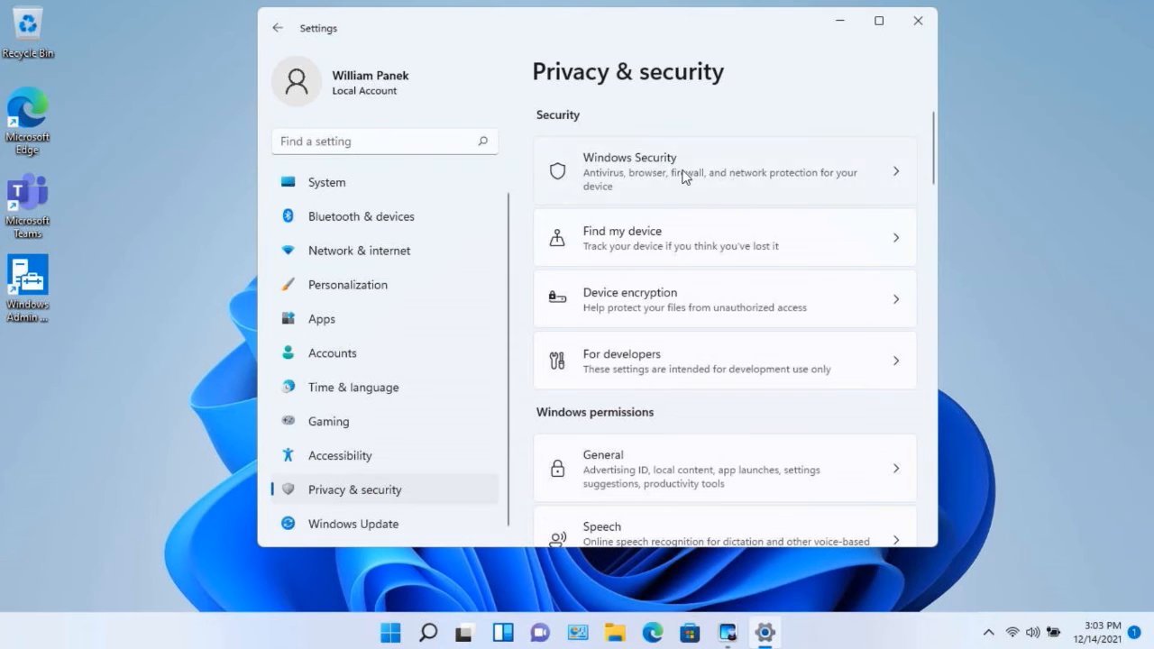
left_click(724, 171)
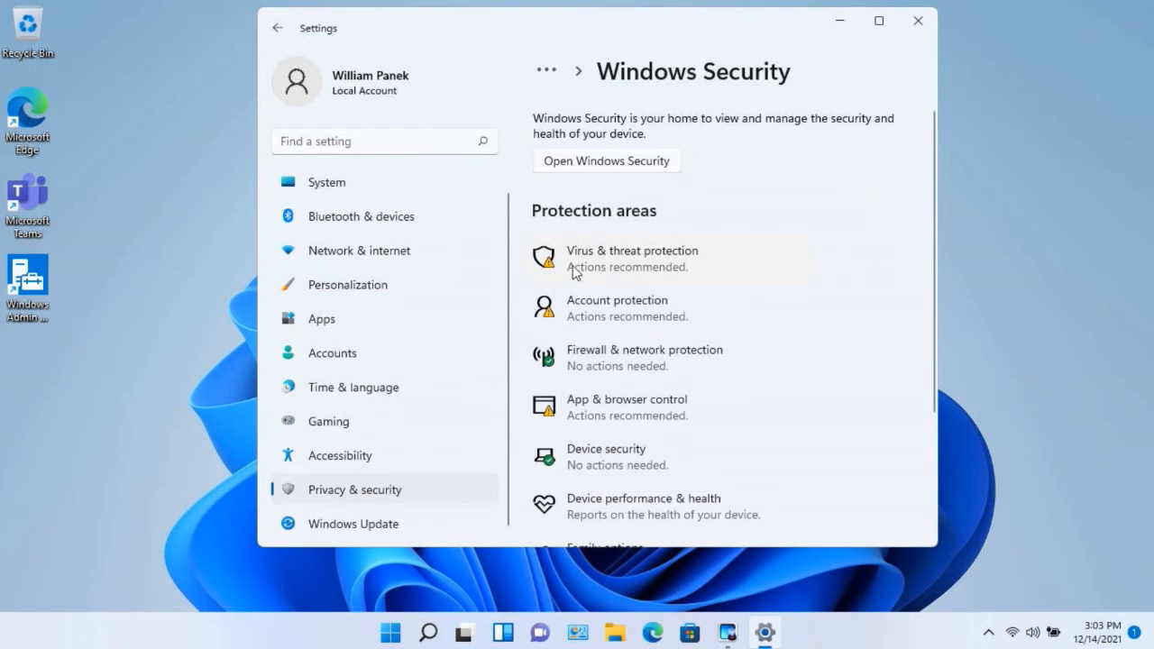
mouse_move(668, 320)
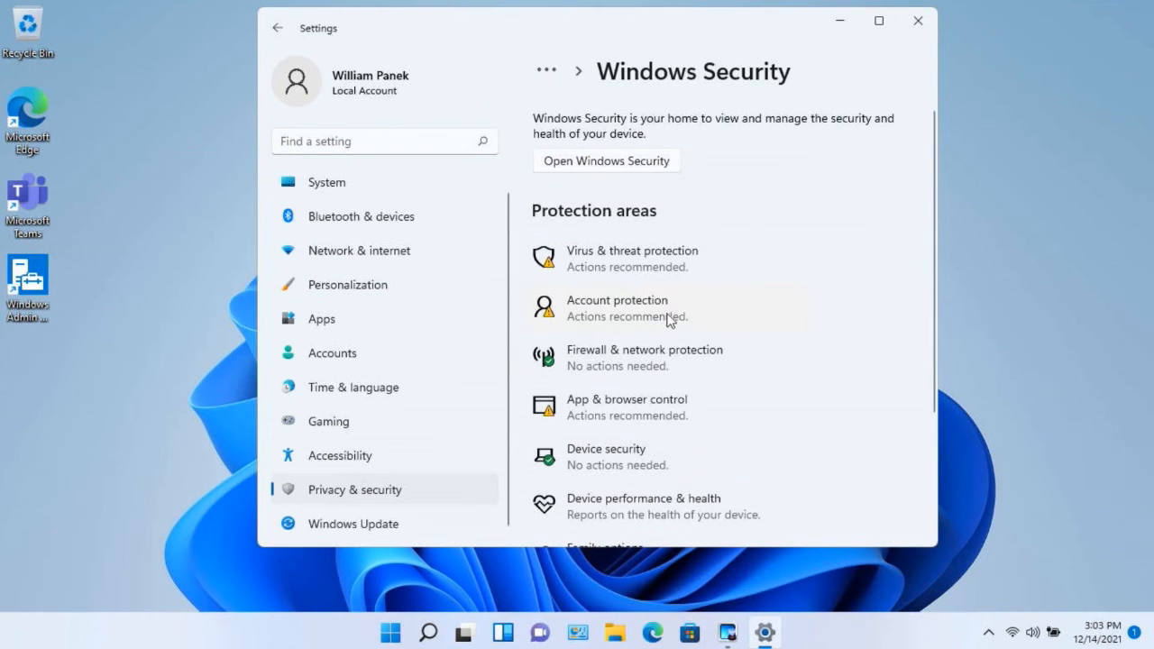
mouse_move(671, 356)
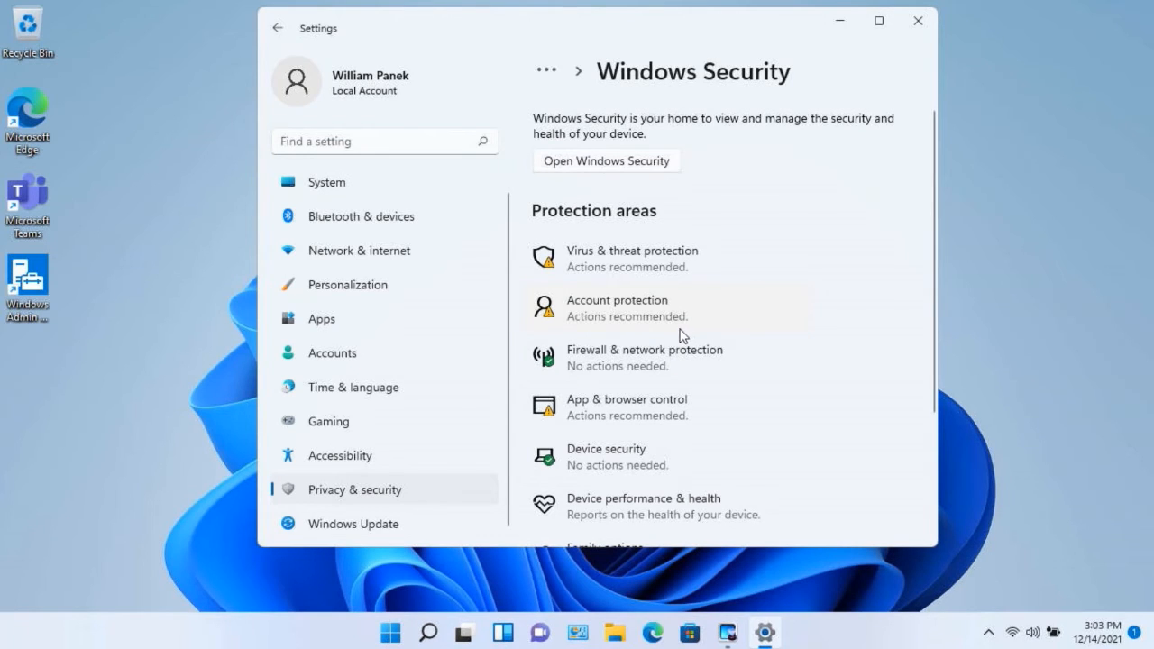
mouse_move(625, 261)
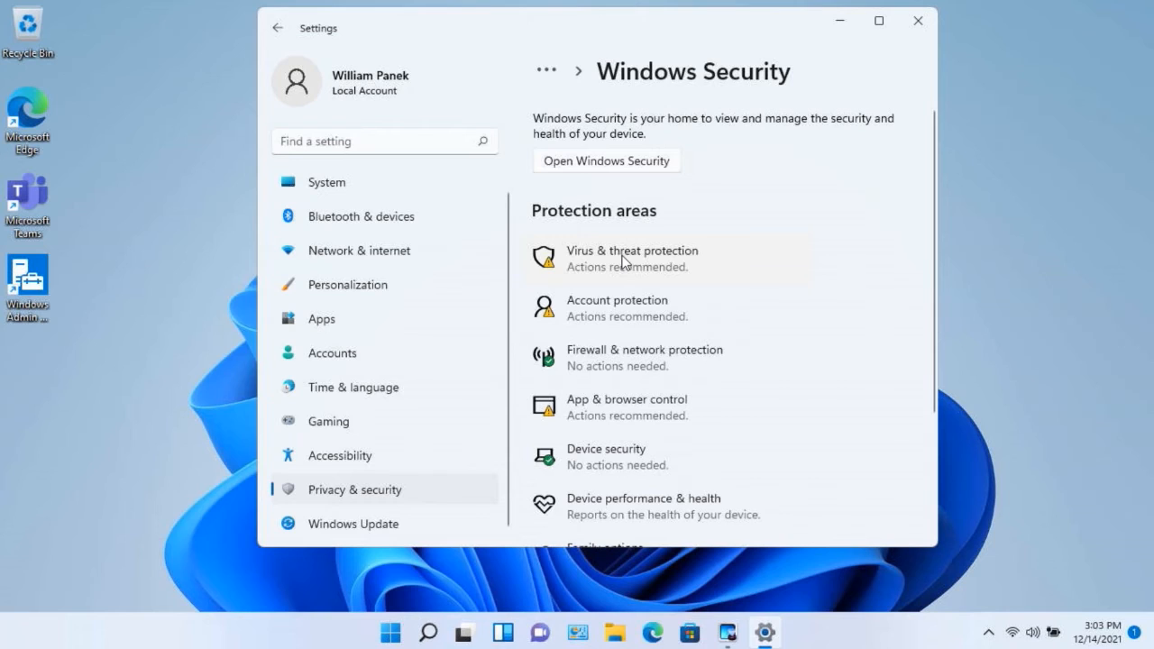
Launch Virus & threat protection and scroll down to the Ransomware protection section
left_click(632, 258)
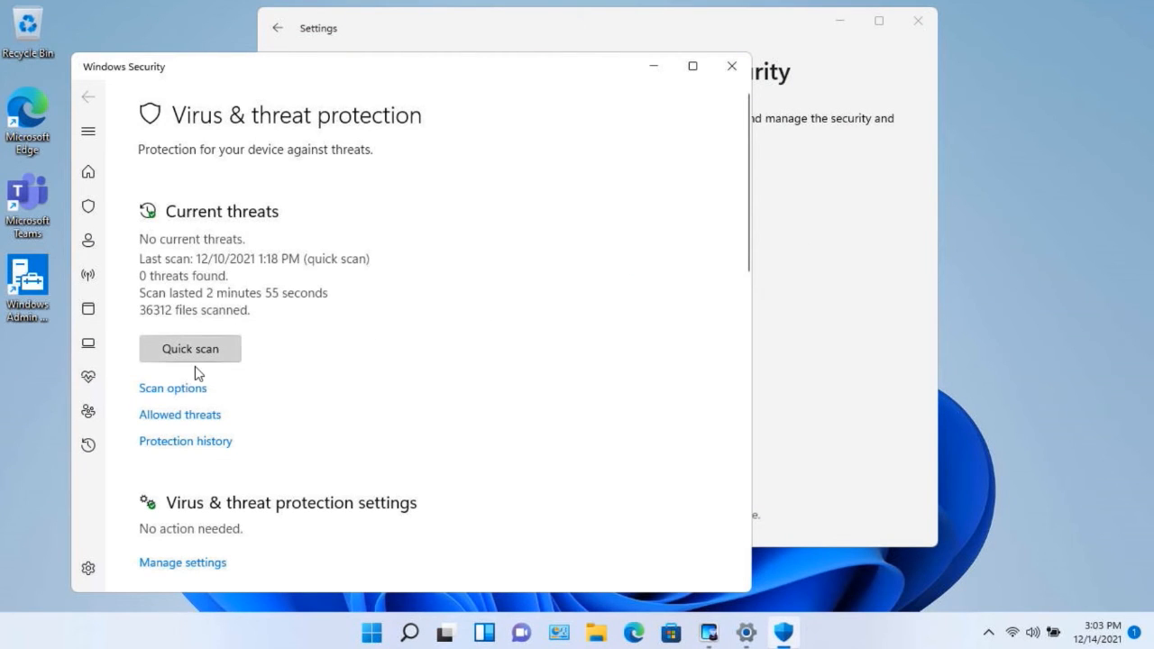
mouse_move(183, 264)
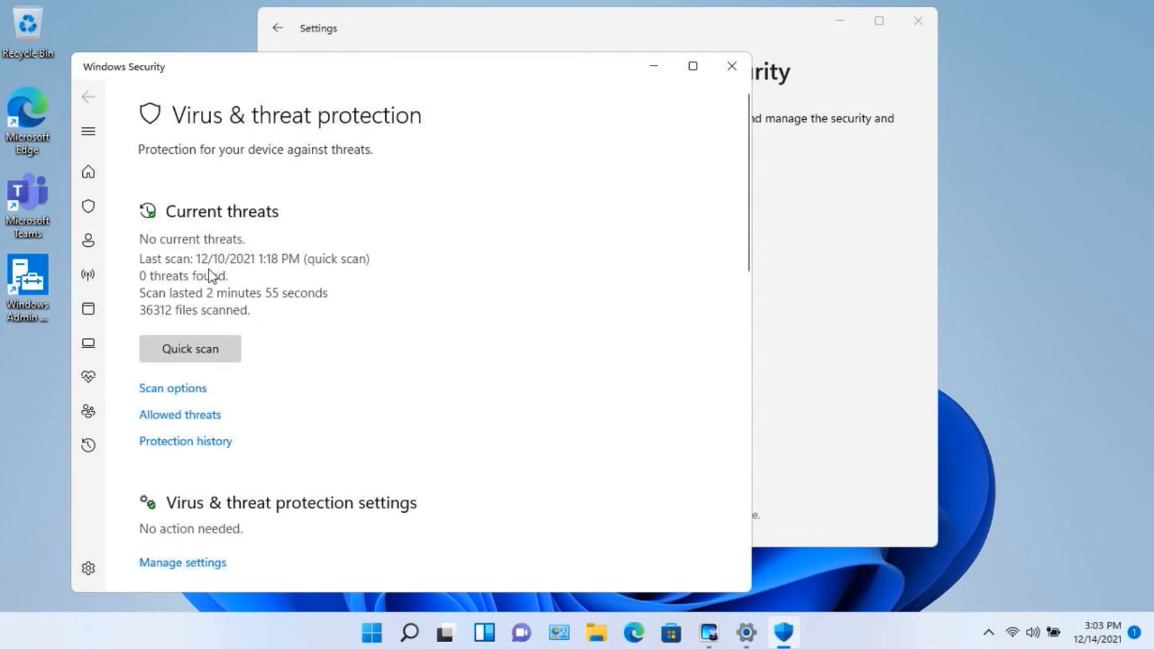
mouse_move(293, 287)
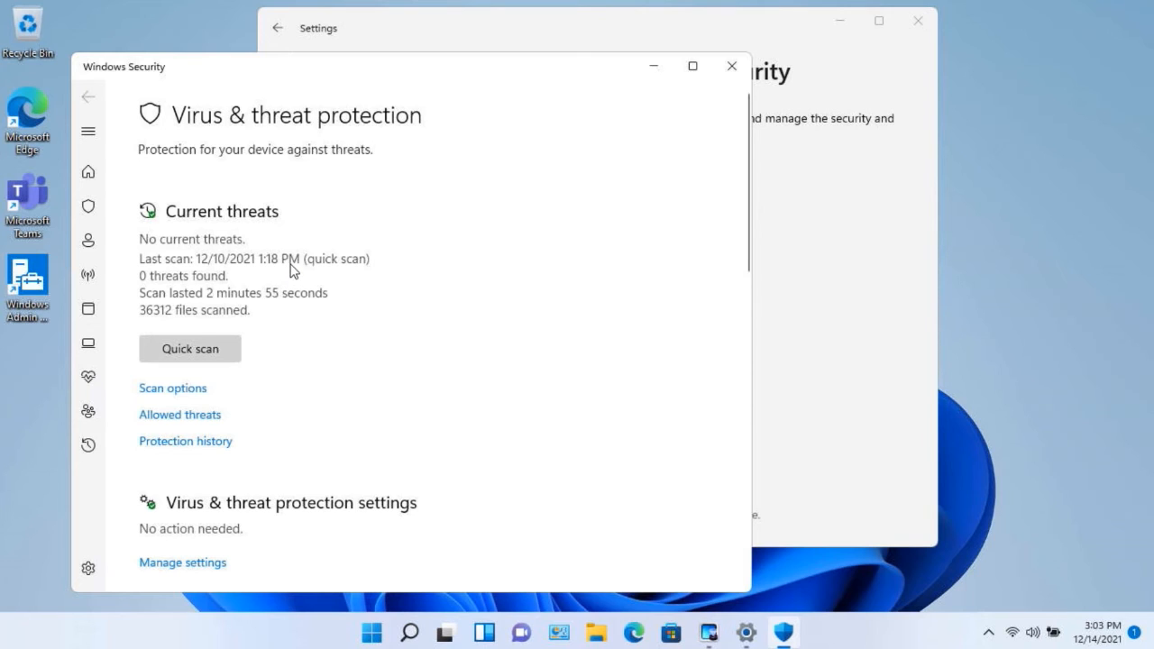
mouse_move(239, 284)
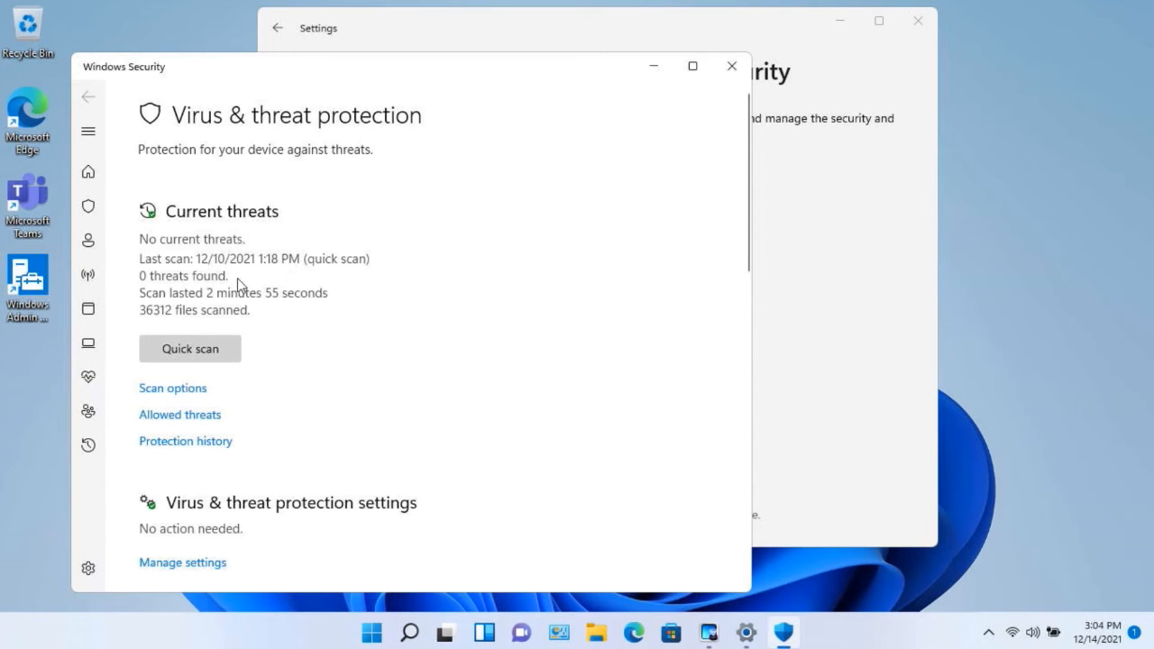
mouse_move(255, 298)
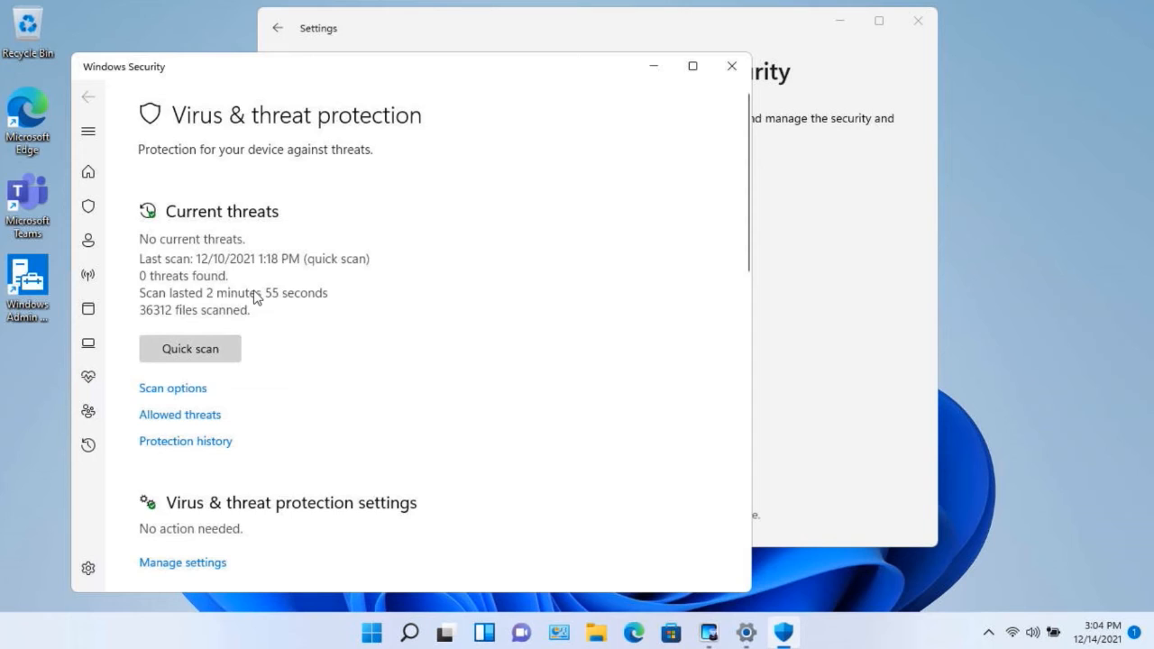
scroll("down", 3)
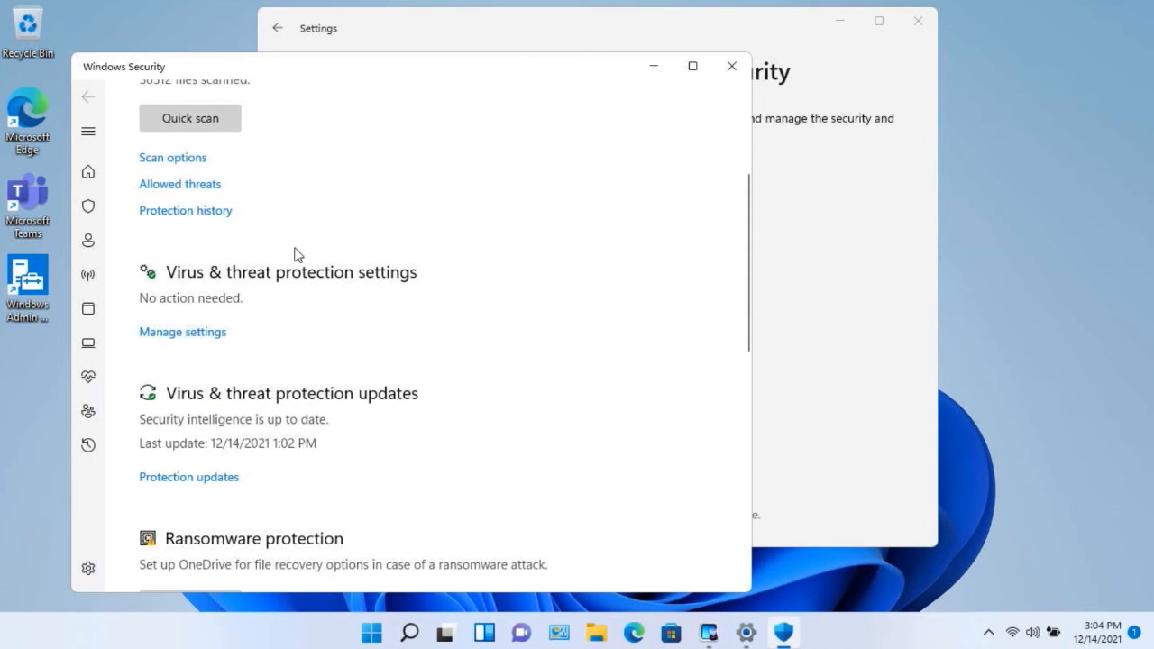
mouse_move(254, 248)
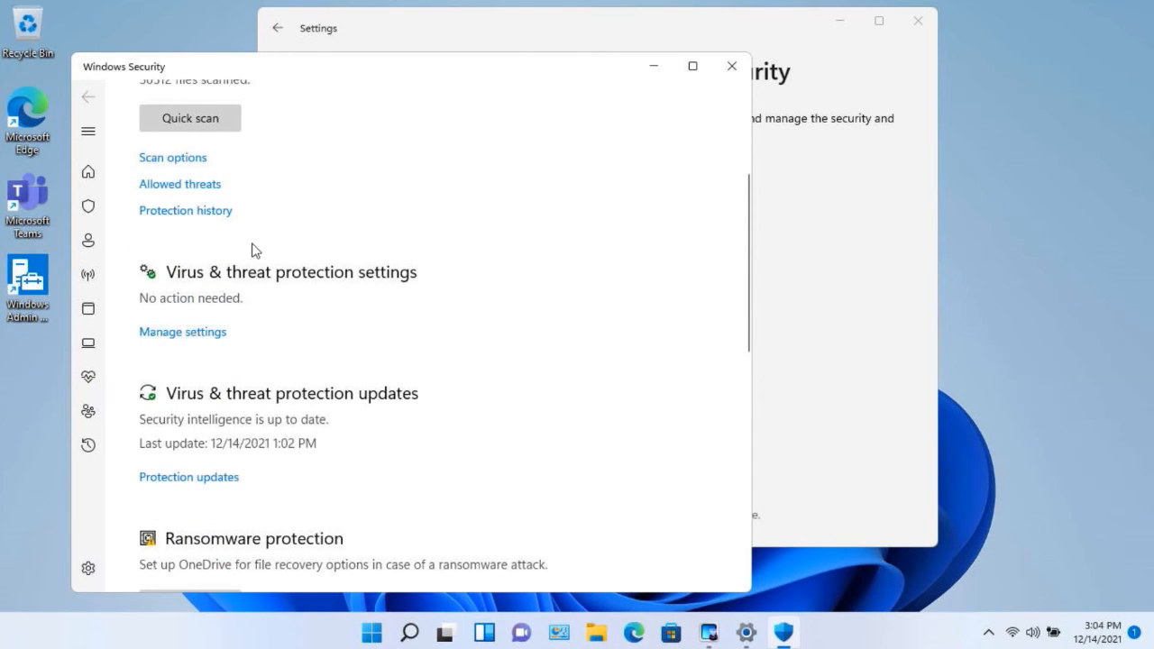
scroll("down", 3)
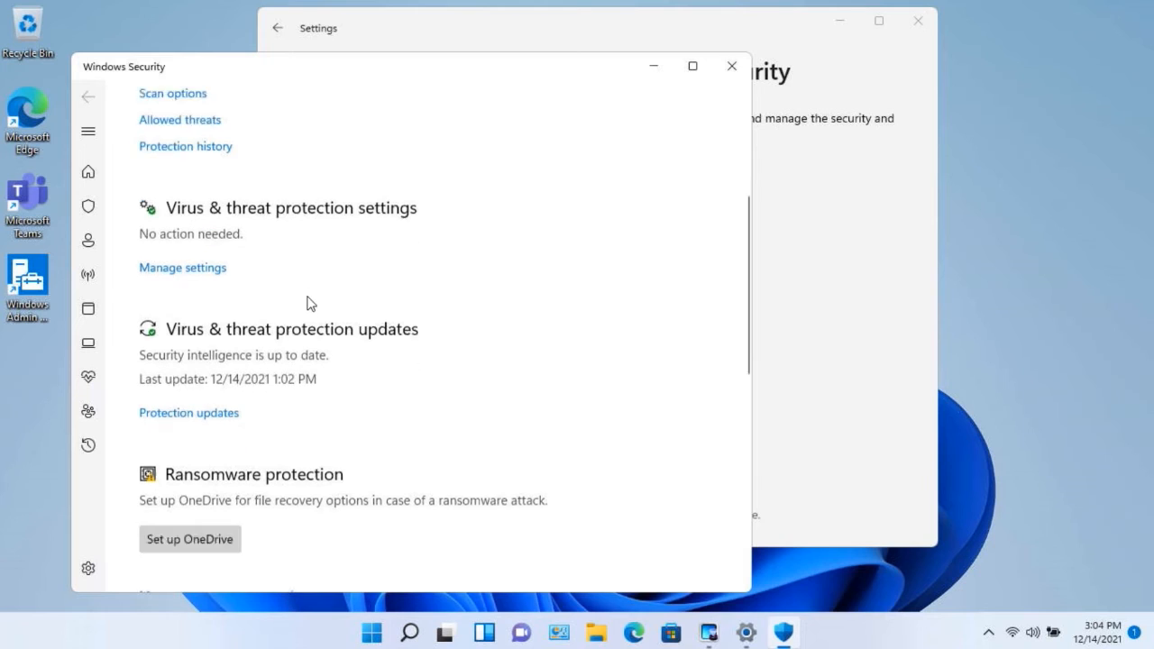
scroll("down", 3)
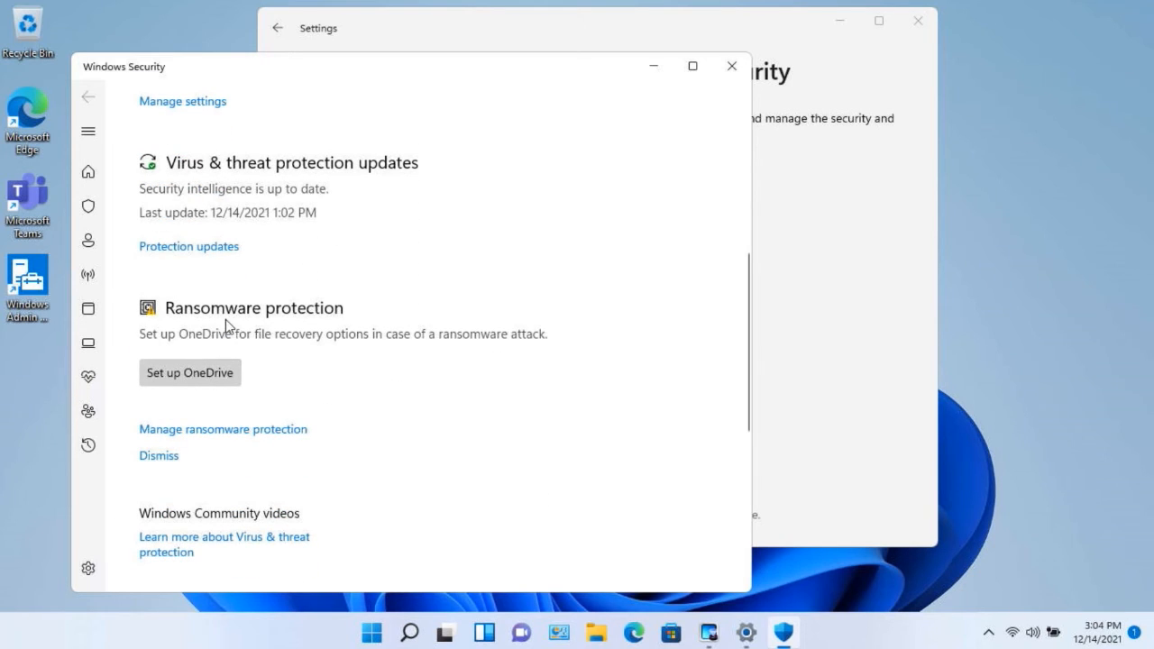
mouse_move(273, 327)
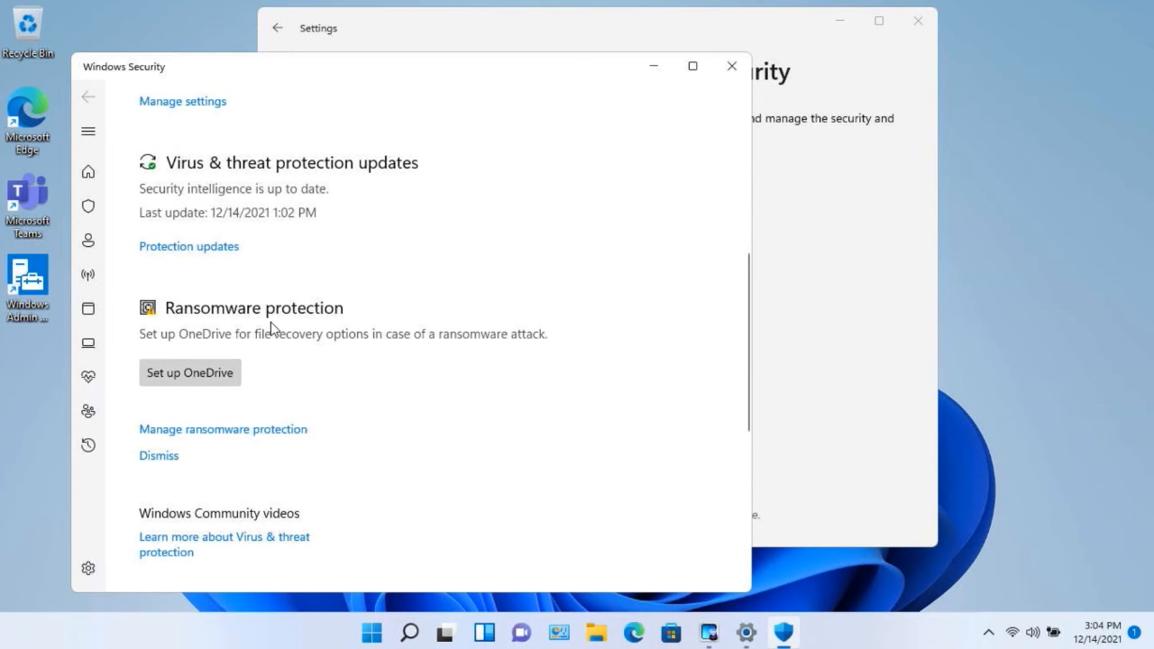
mouse_move(298, 385)
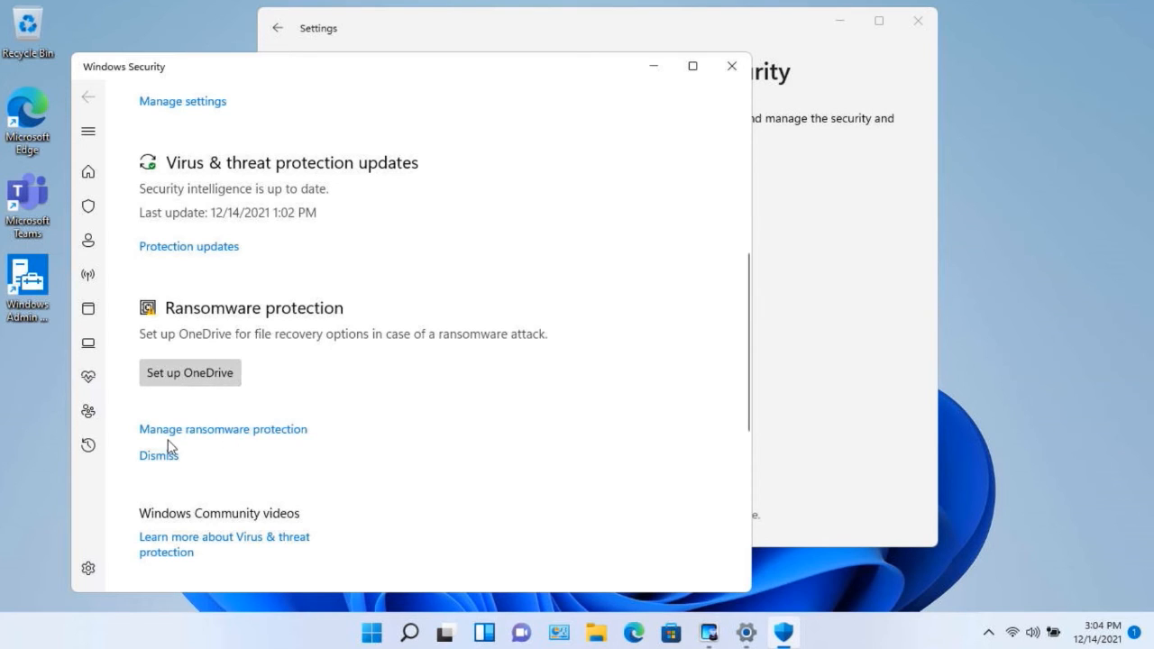
mouse_move(223, 429)
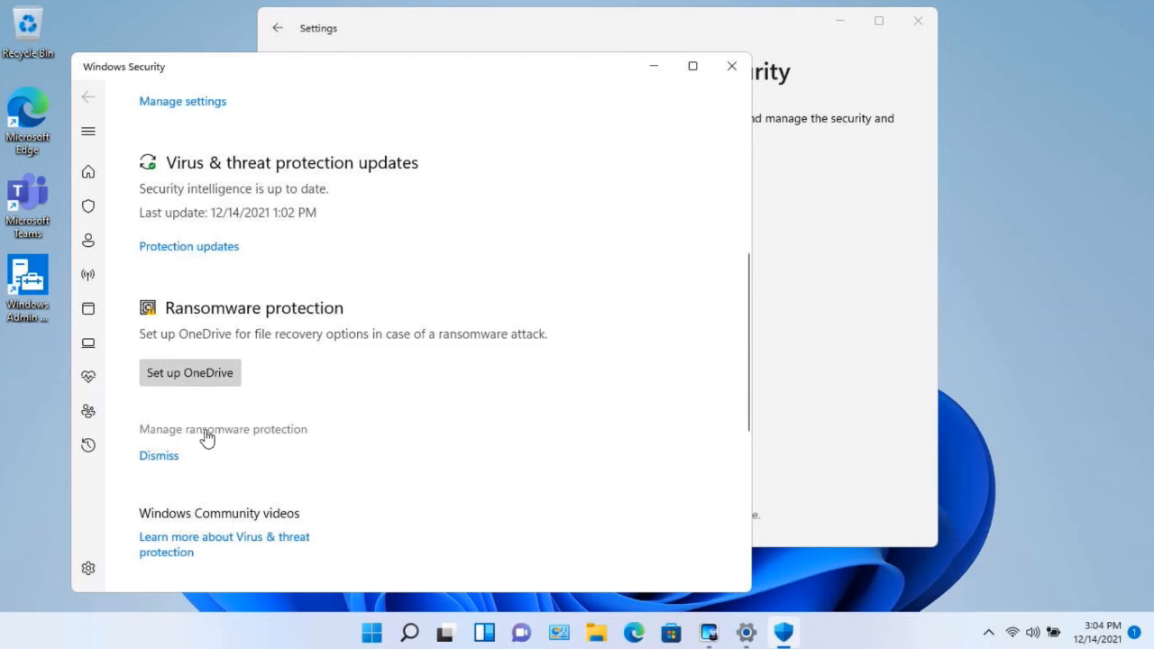
Follow Manage ransomware protection to see Controlled folder access turned off
left_click(222, 429)
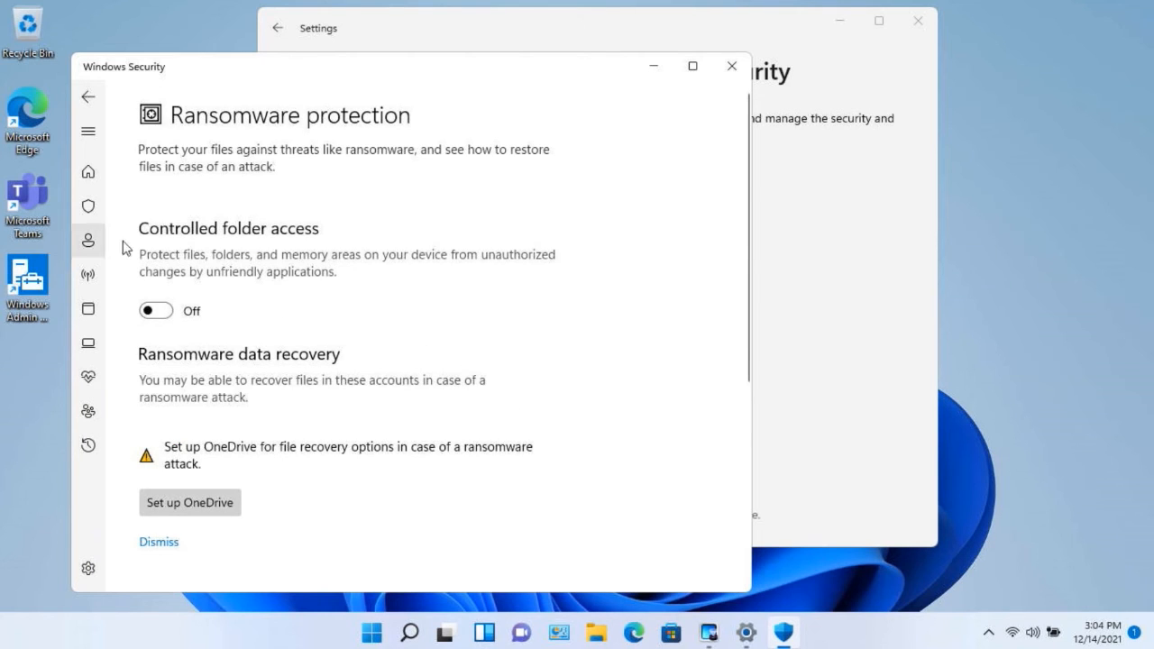
mouse_move(264, 232)
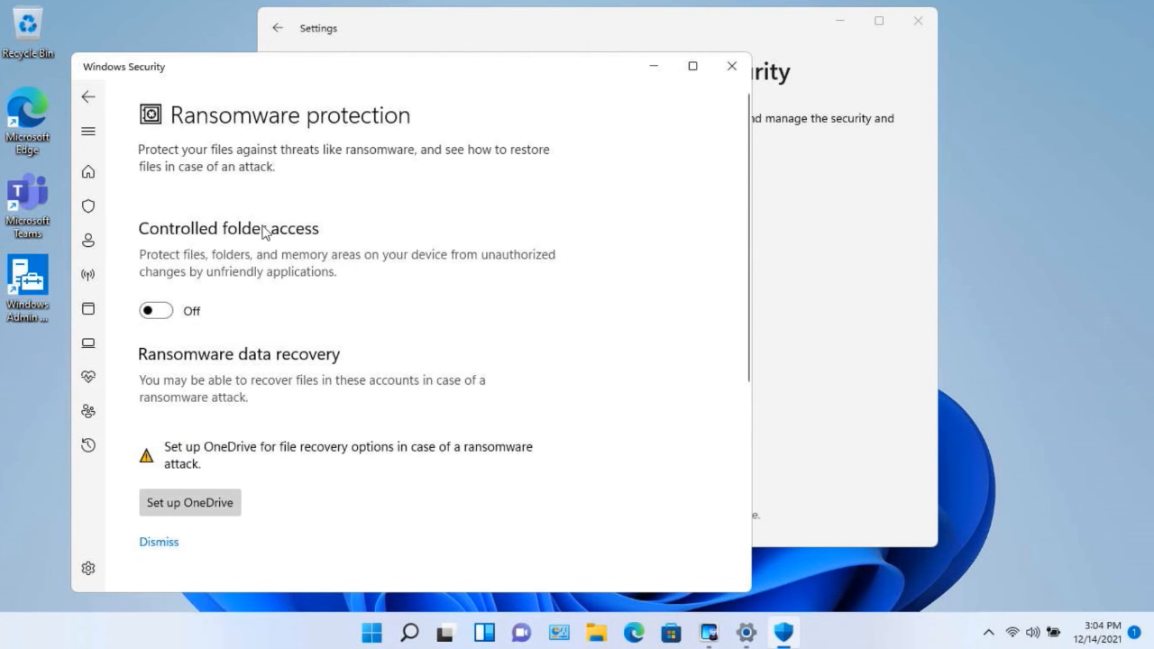
mouse_move(328, 250)
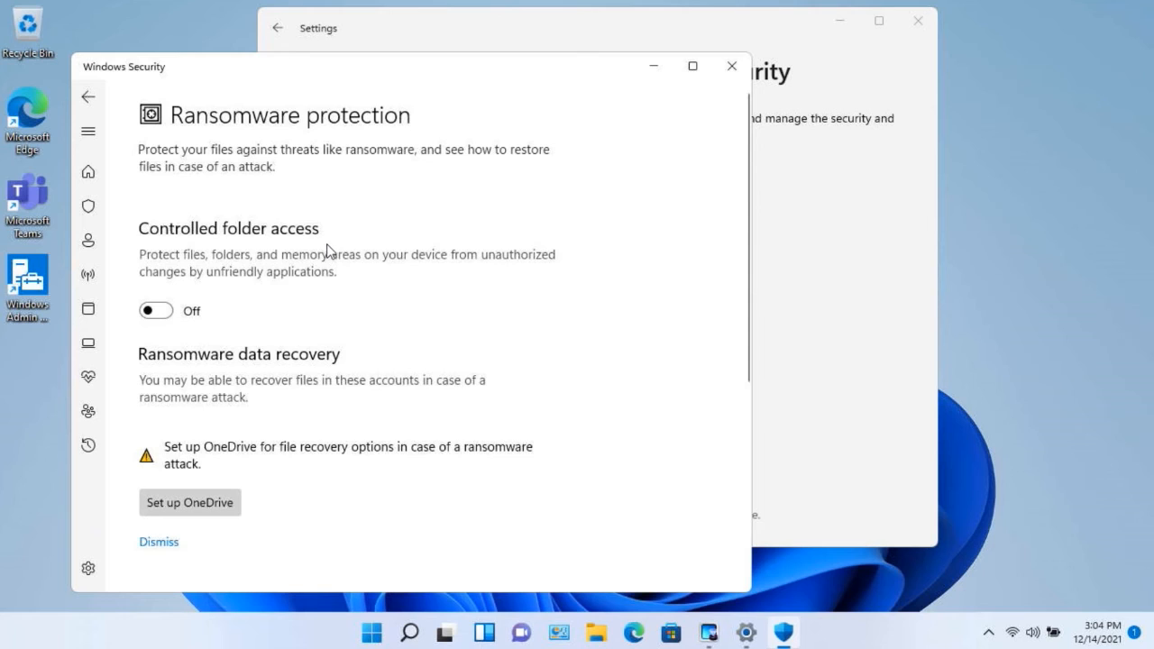